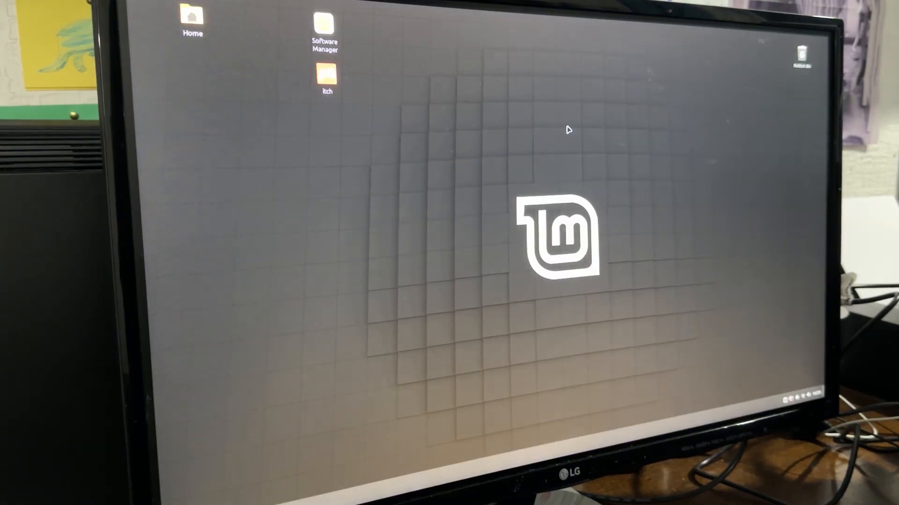
# Launch the itch app from its desktop icon to show Top Games
pyautogui.doubleClick(324, 26)
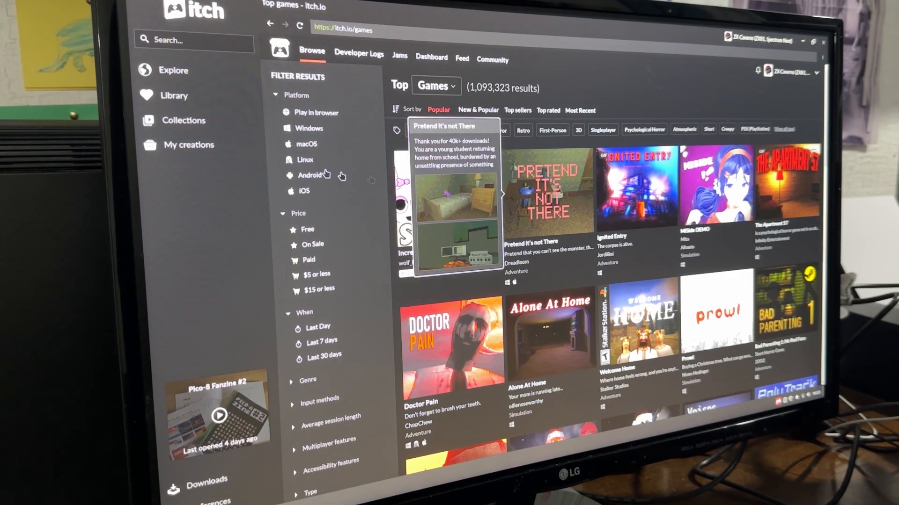
# Filter the top games to free Linux titles
pyautogui.click(306, 160)
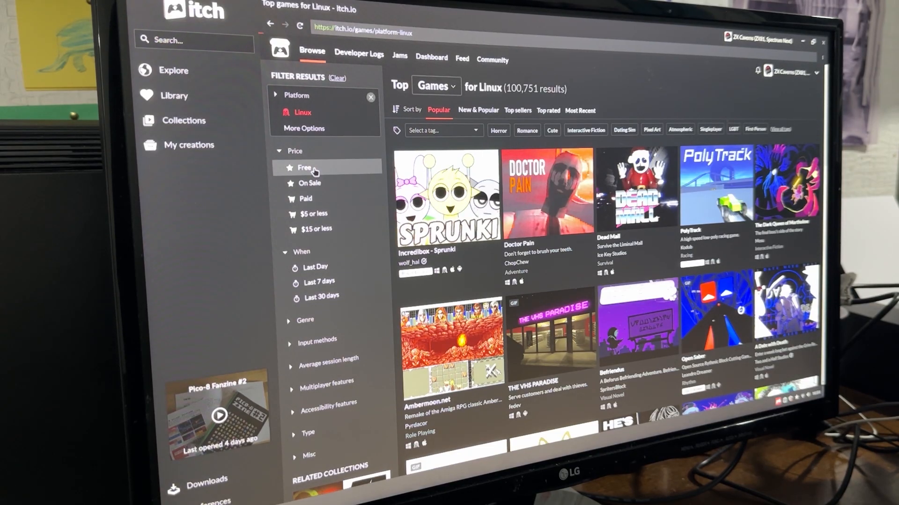
pyautogui.click(305, 168)
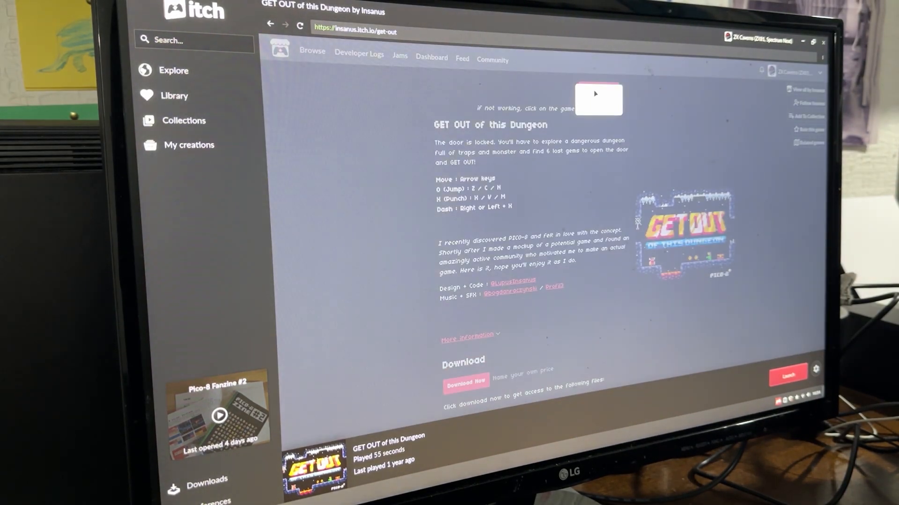
# Request GET OUT of this Dungeon's download and decline payment to reach the files
pyautogui.click(466, 381)
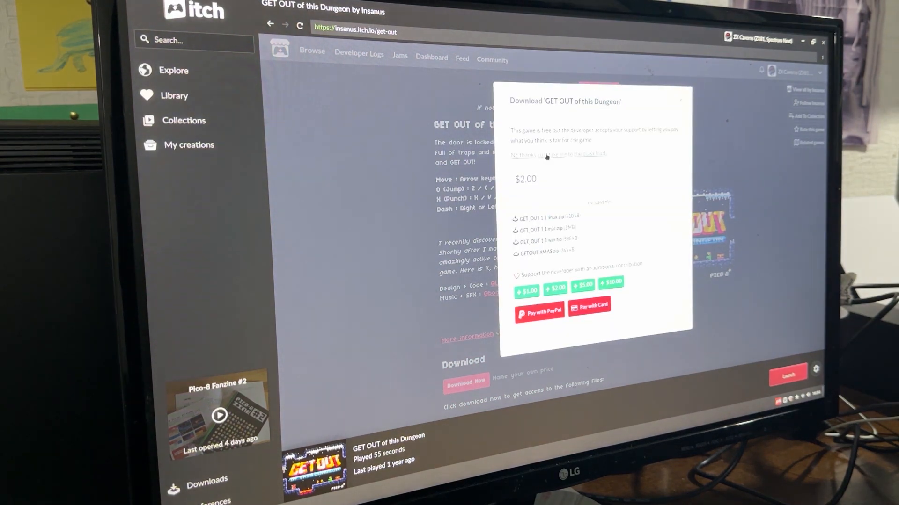
pyautogui.click(545, 155)
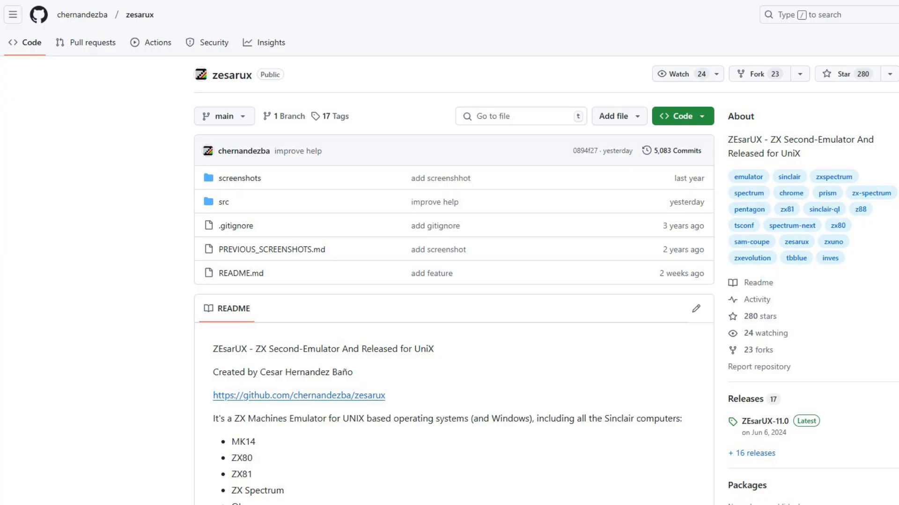
# View and scroll through the ZEsarUX-11.0 release notes on GitHub
pyautogui.click(764, 421)
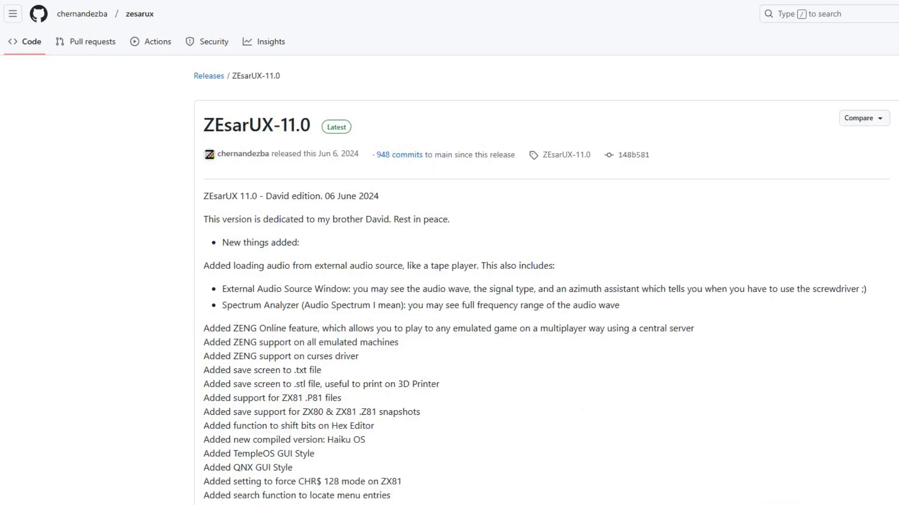
pyautogui.scroll(-3)
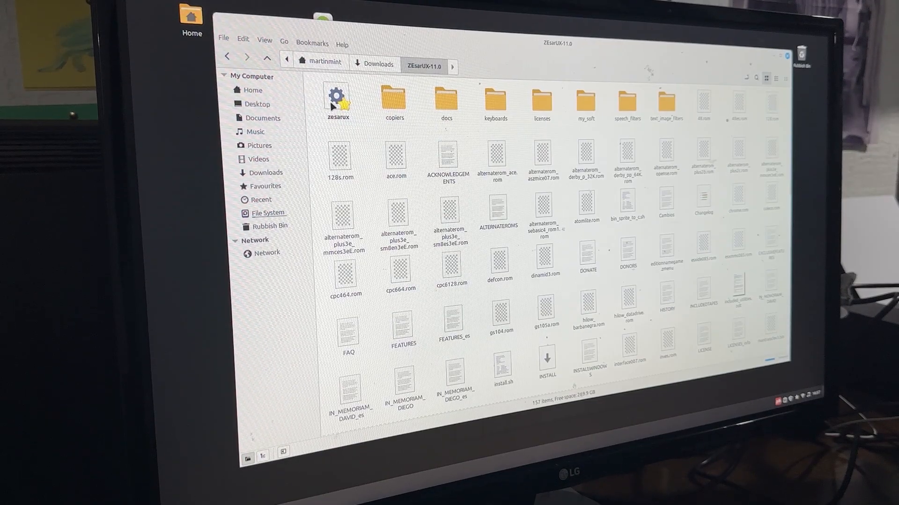
# Run the zesarux executable and pick game 3, Maniac Mobile Mazogs
pyautogui.doubleClick(336, 97)
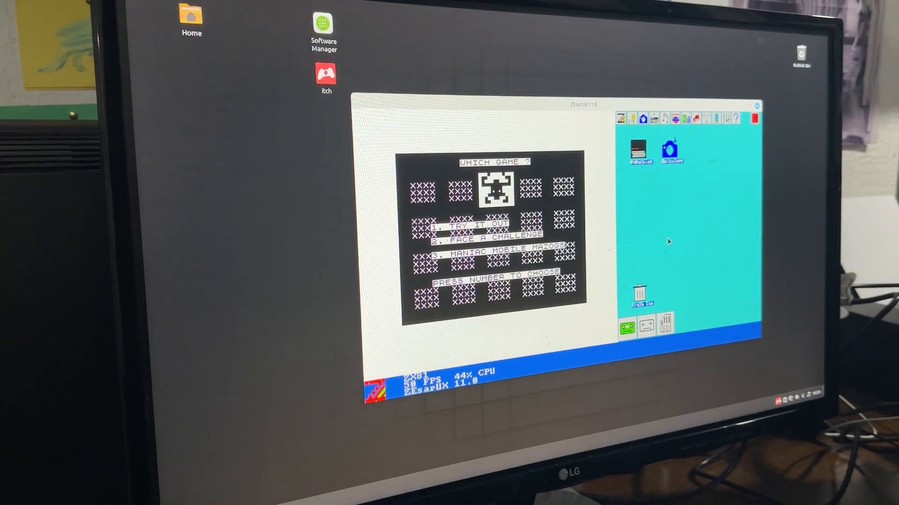
pyautogui.press('3')
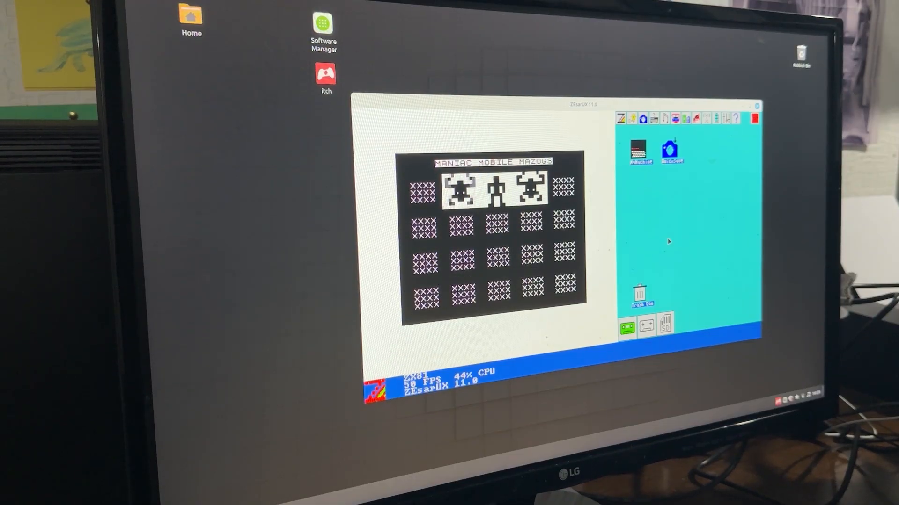